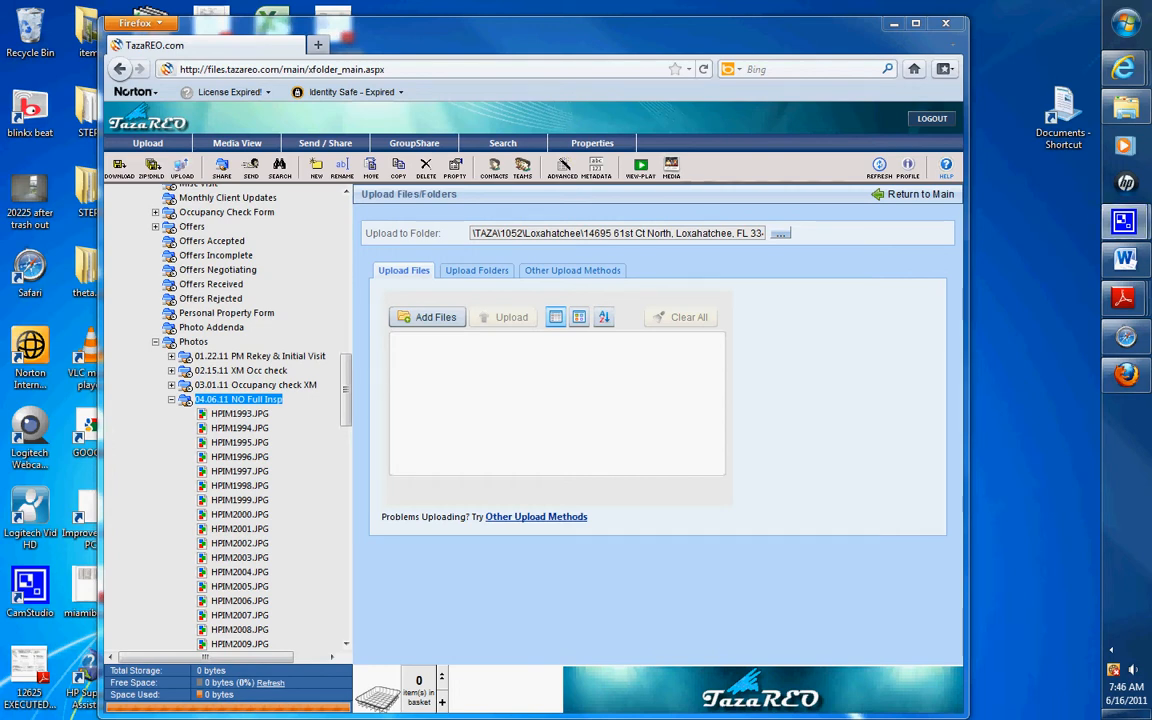
mouse_move(891, 448)
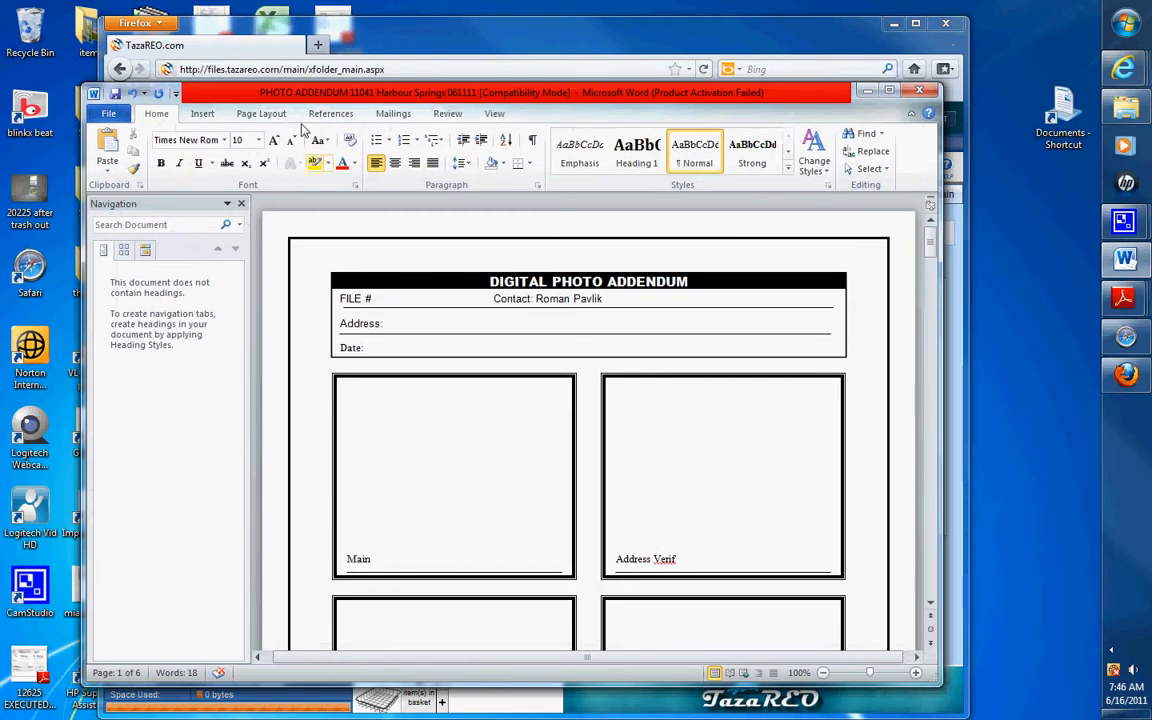
mouse_move(492, 500)
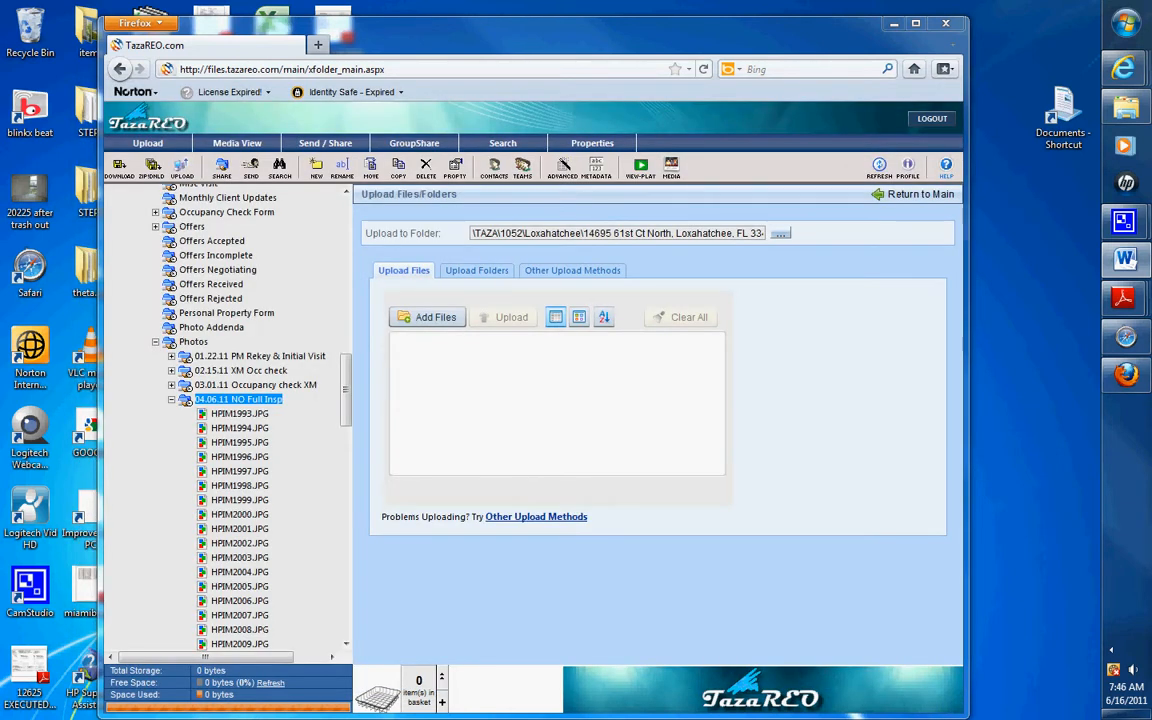
mouse_move(1138, 388)
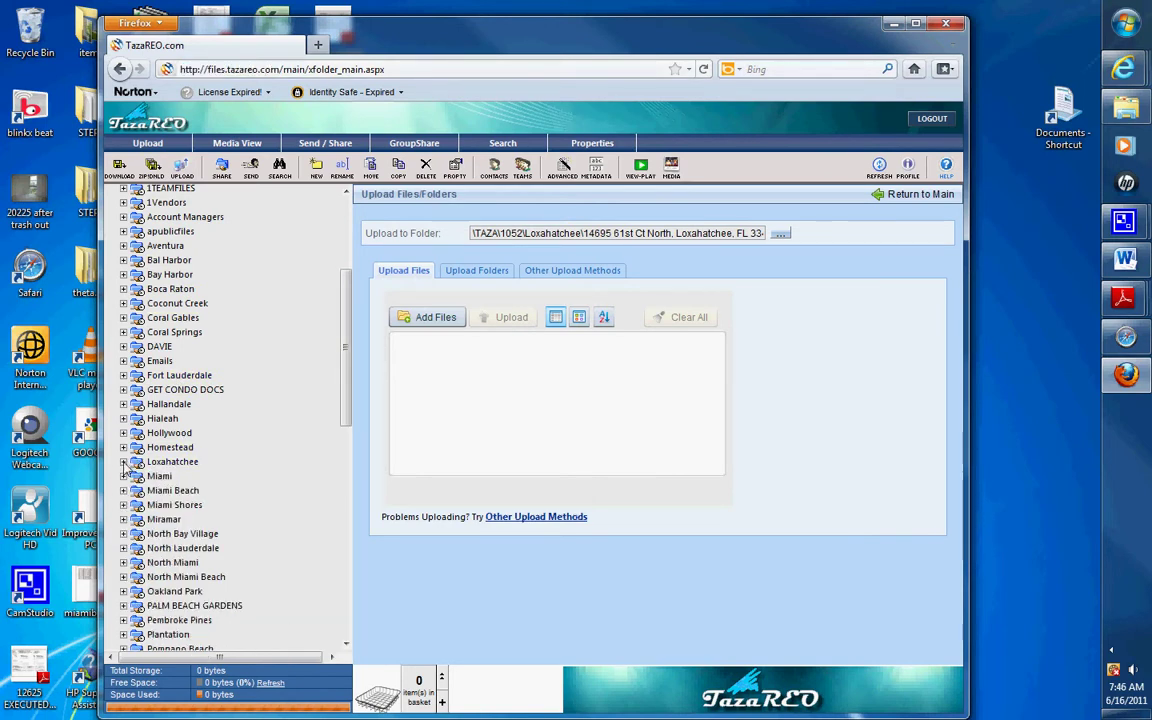
Expand the Loxahatchee, property, Photos and 04.06.11 NO Full Insp folders in TazaREO
click(123, 462)
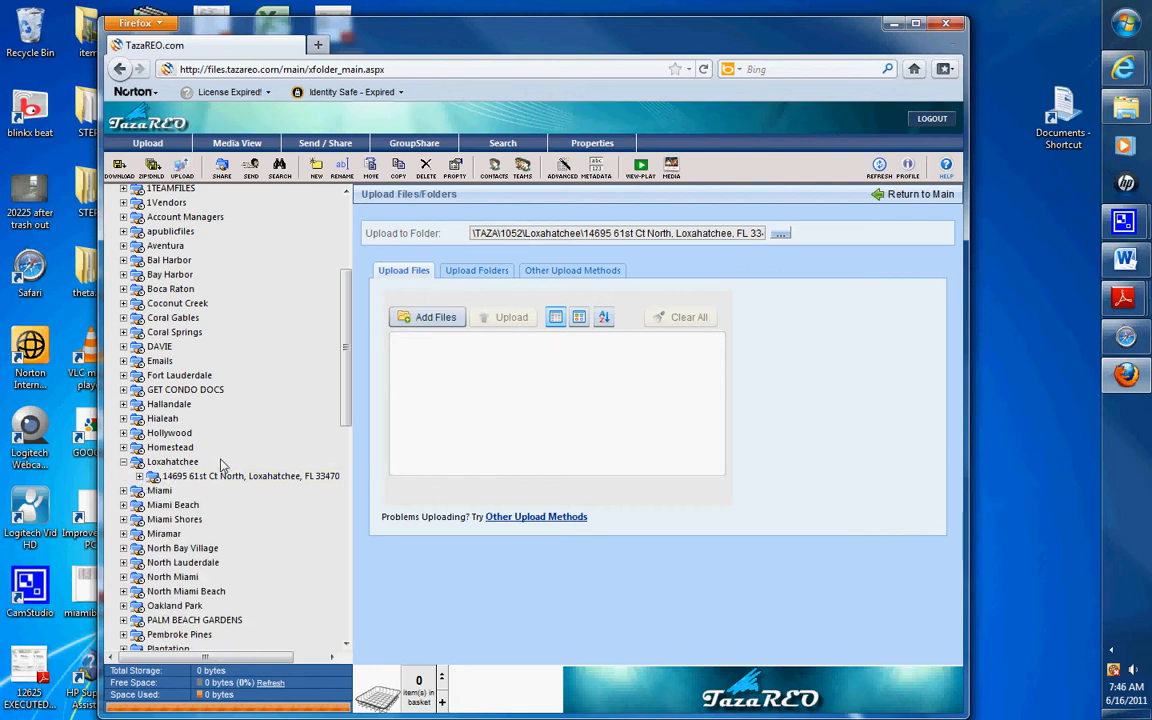
click(140, 476)
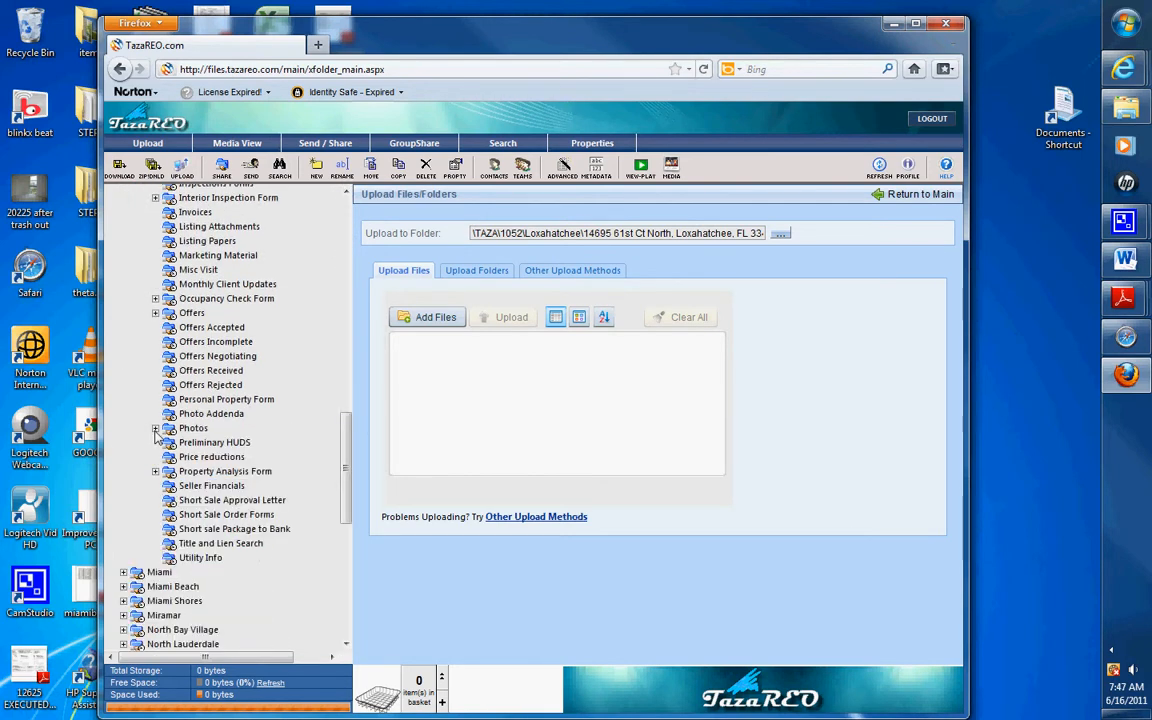
click(156, 428)
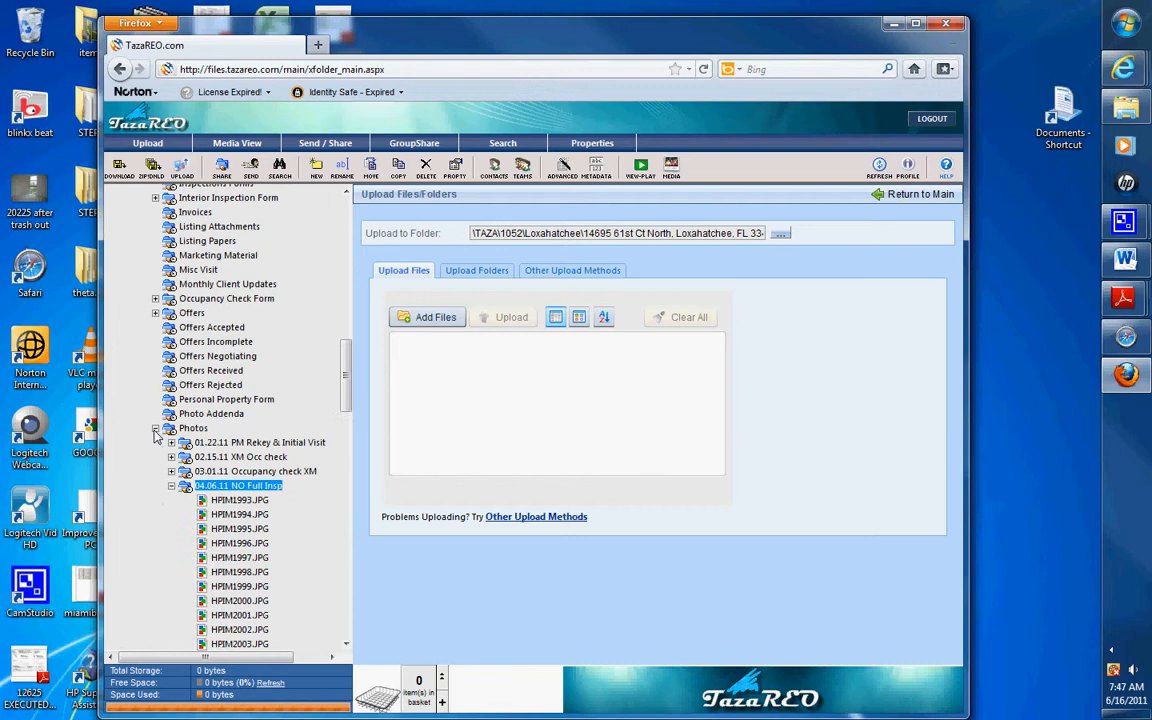
click(172, 485)
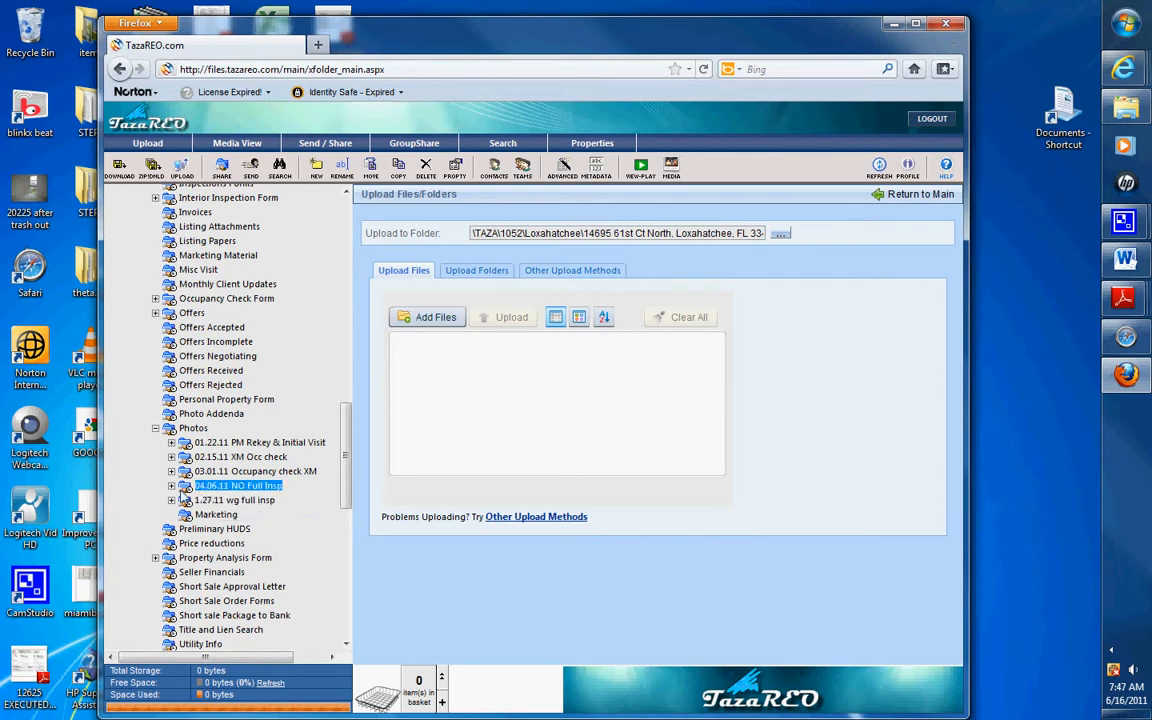
click(172, 486)
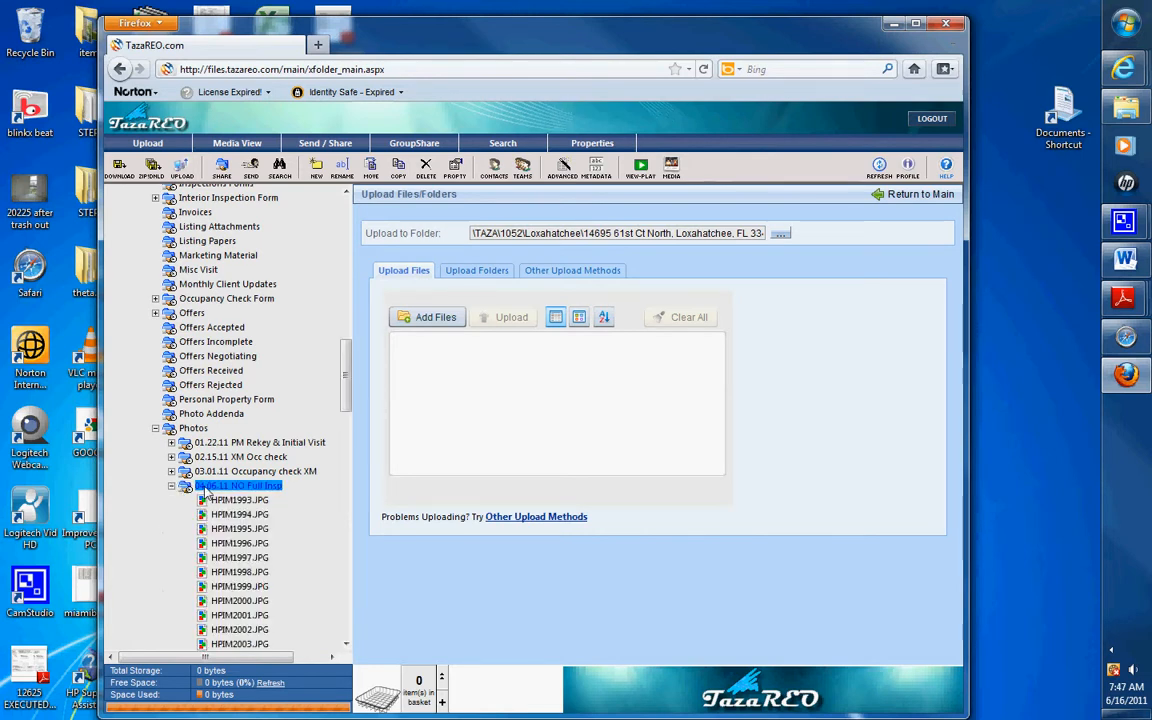
Open the 04.06.11 NO Full Insp photos in the Media / Online Viewer slideshow
scroll(down, 3)
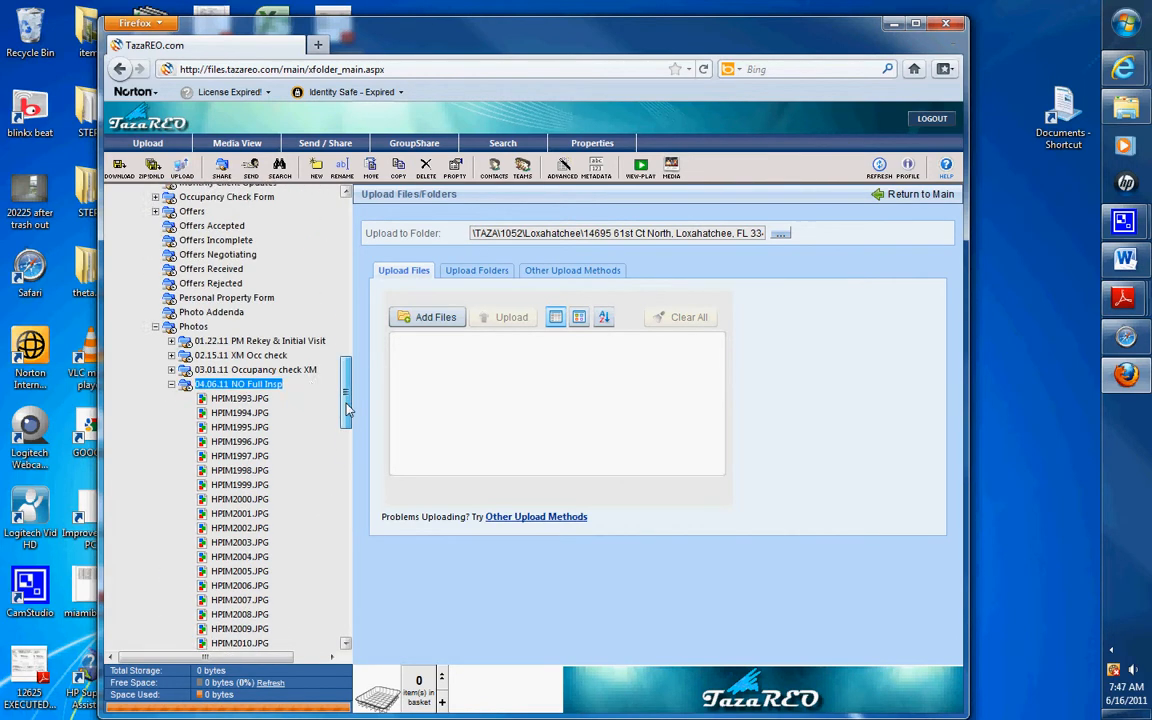
right_click(240, 383)
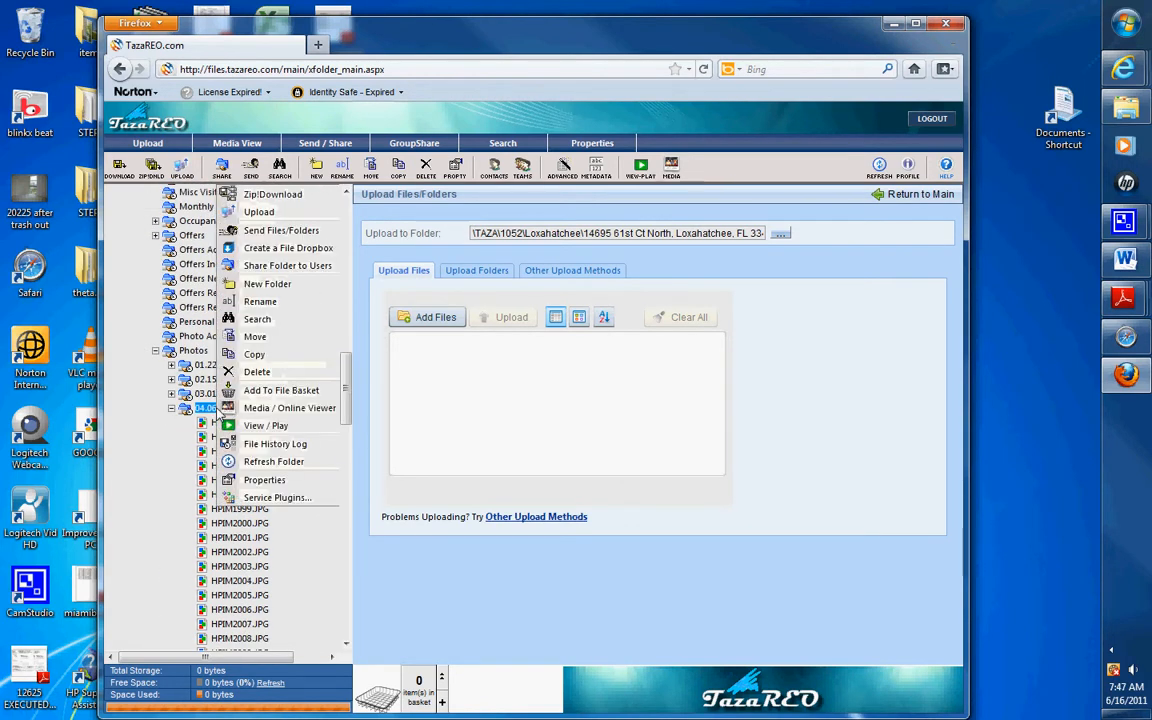
click(266, 425)
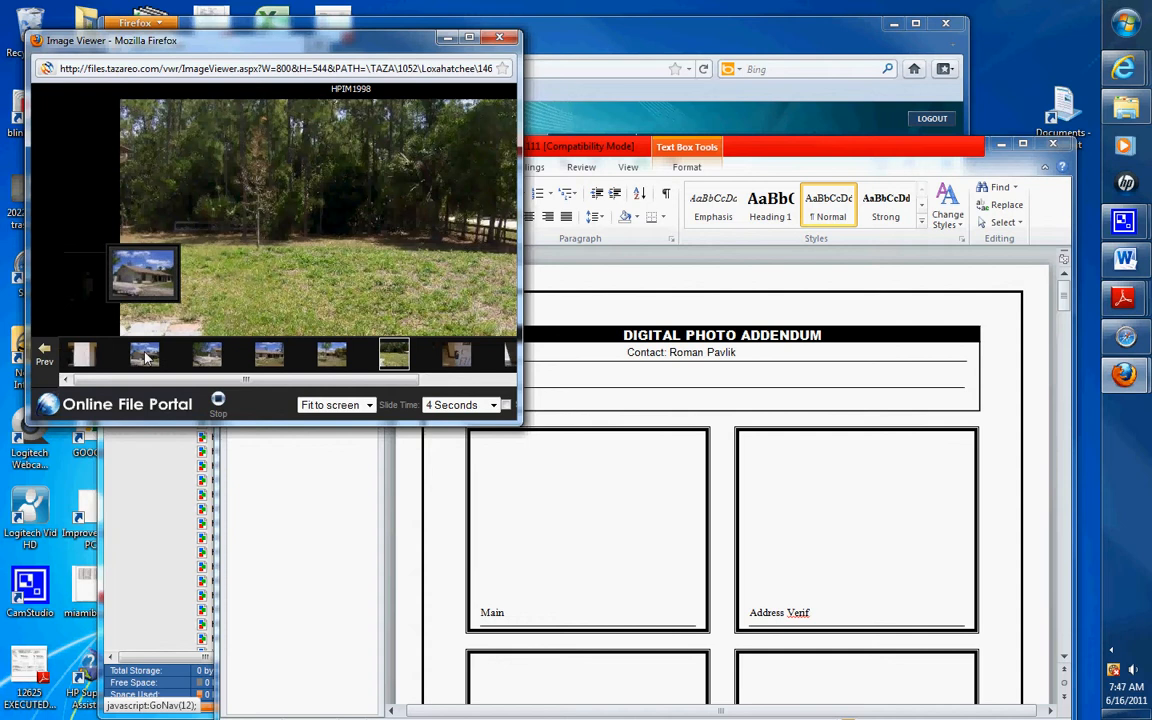
Pick an exterior house photo in the Image Viewer and copy it
click(268, 354)
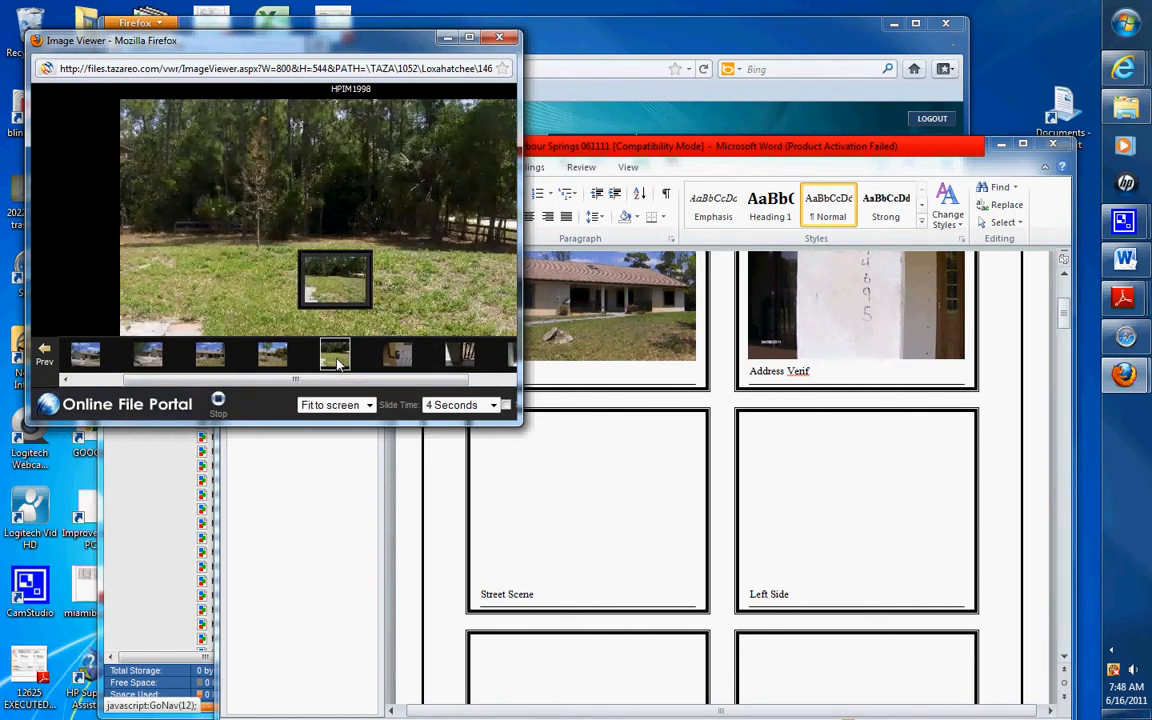
right_click(300, 200)
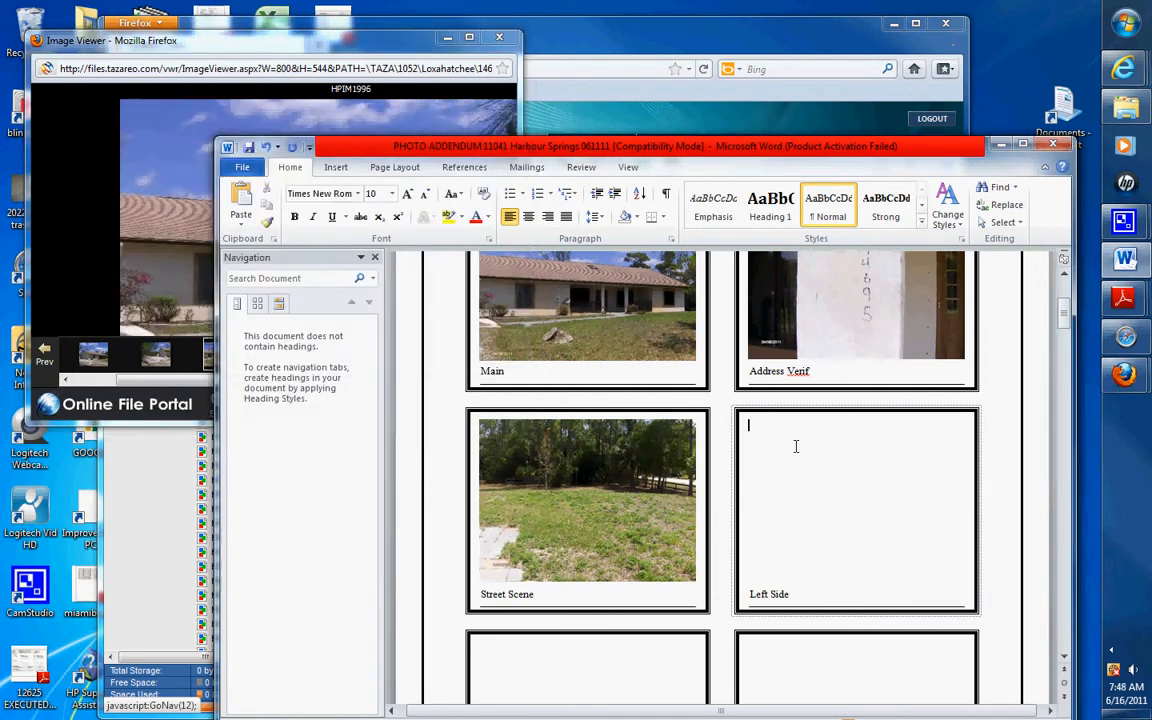
Browse to the side house photos and load more photos into the slideshow strip
click(855, 500)
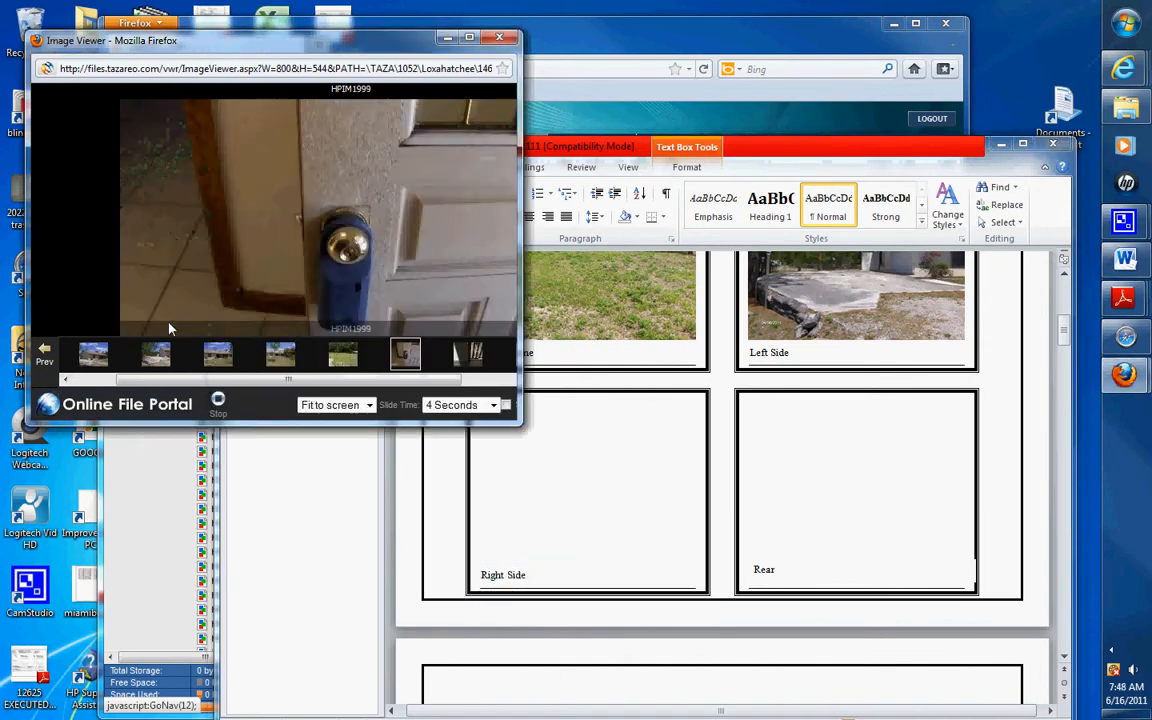
click(281, 353)
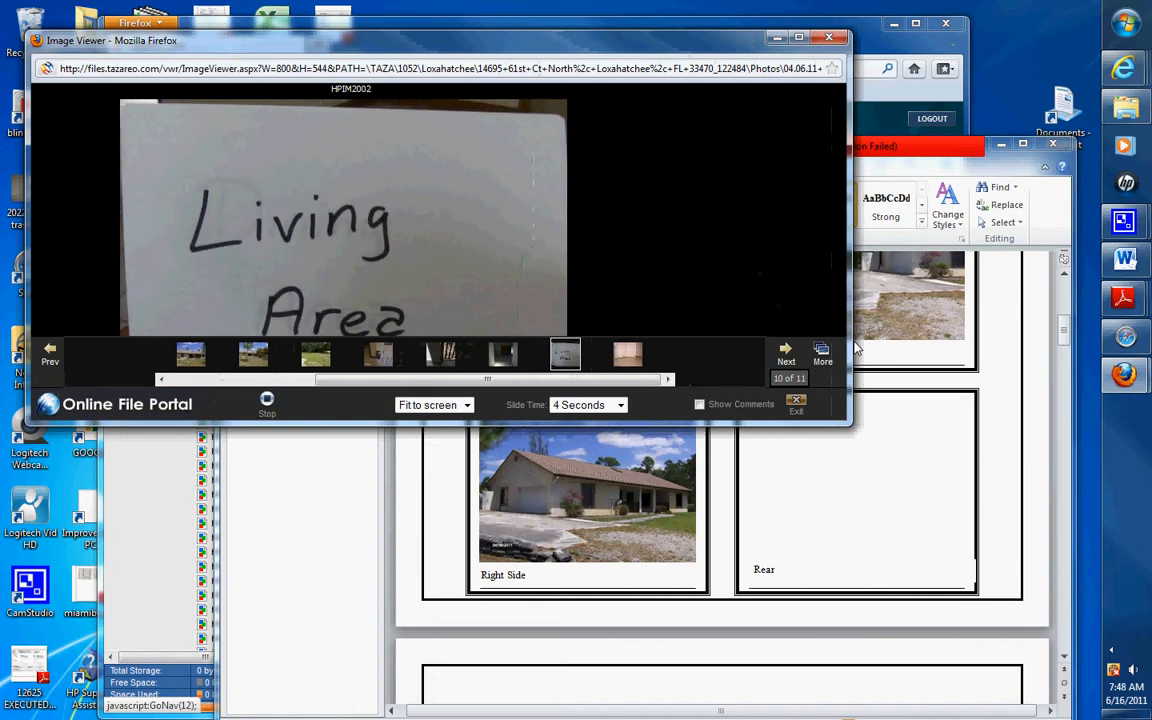
click(786, 350)
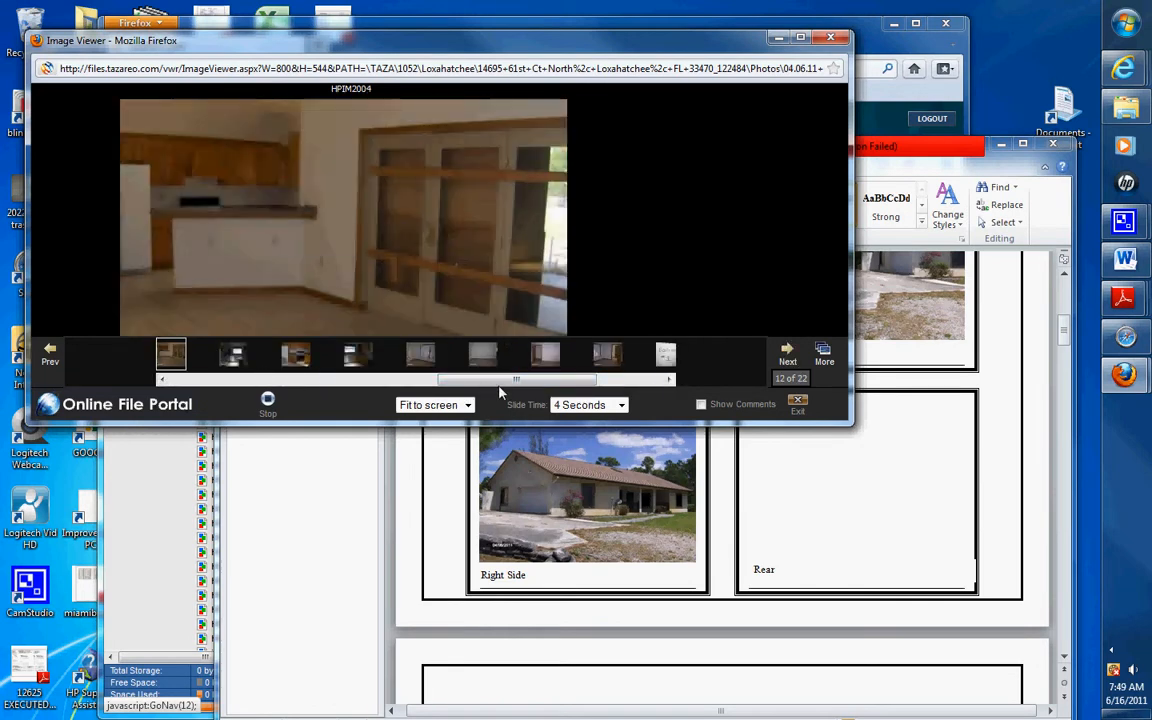
drag(515, 379, 580, 379)
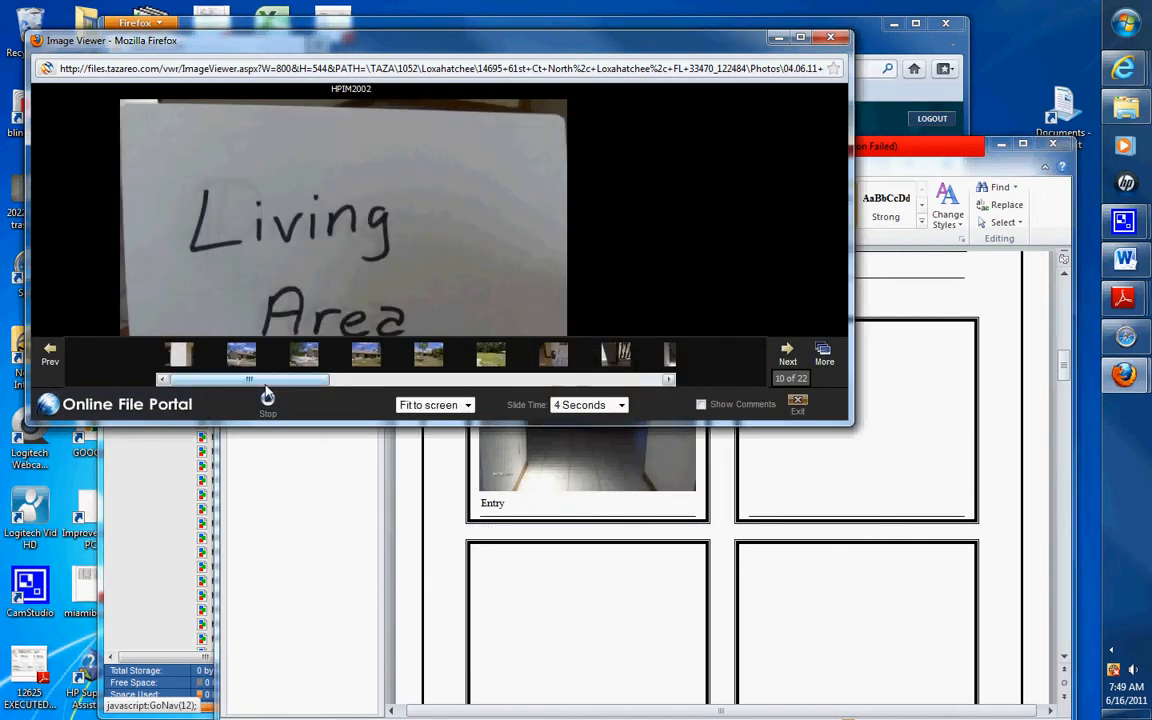
Pause the slideshow and label the pasted photo 'Living Room'
click(787, 352)
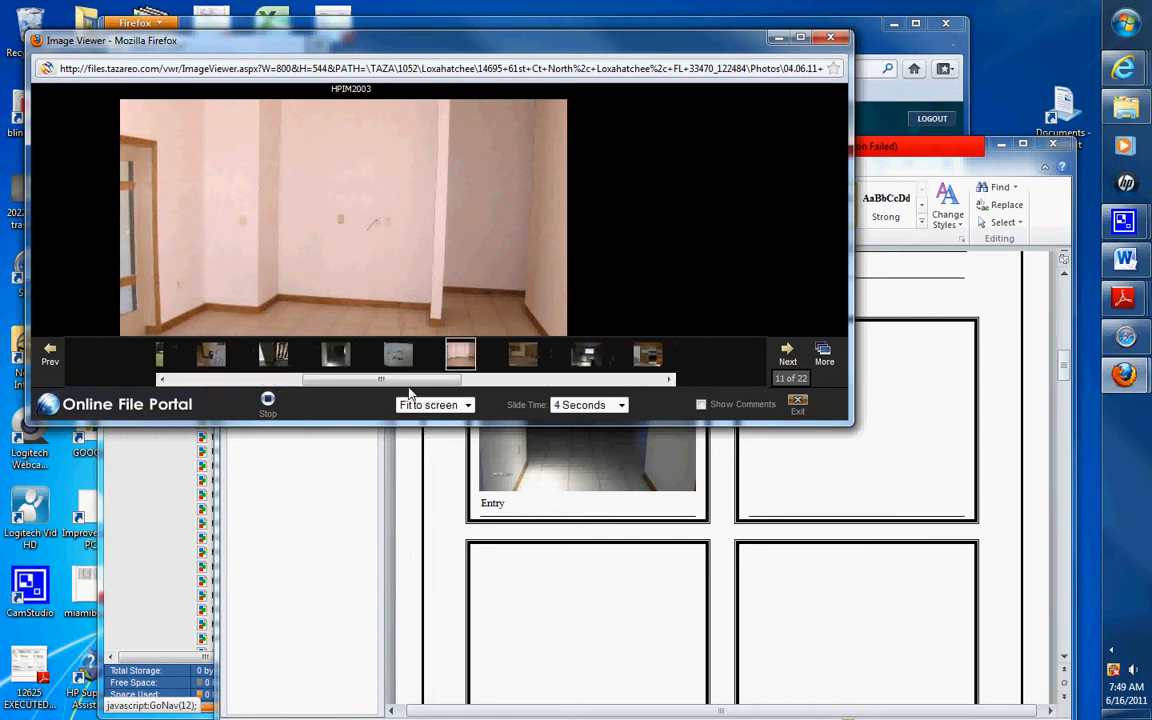
click(397, 354)
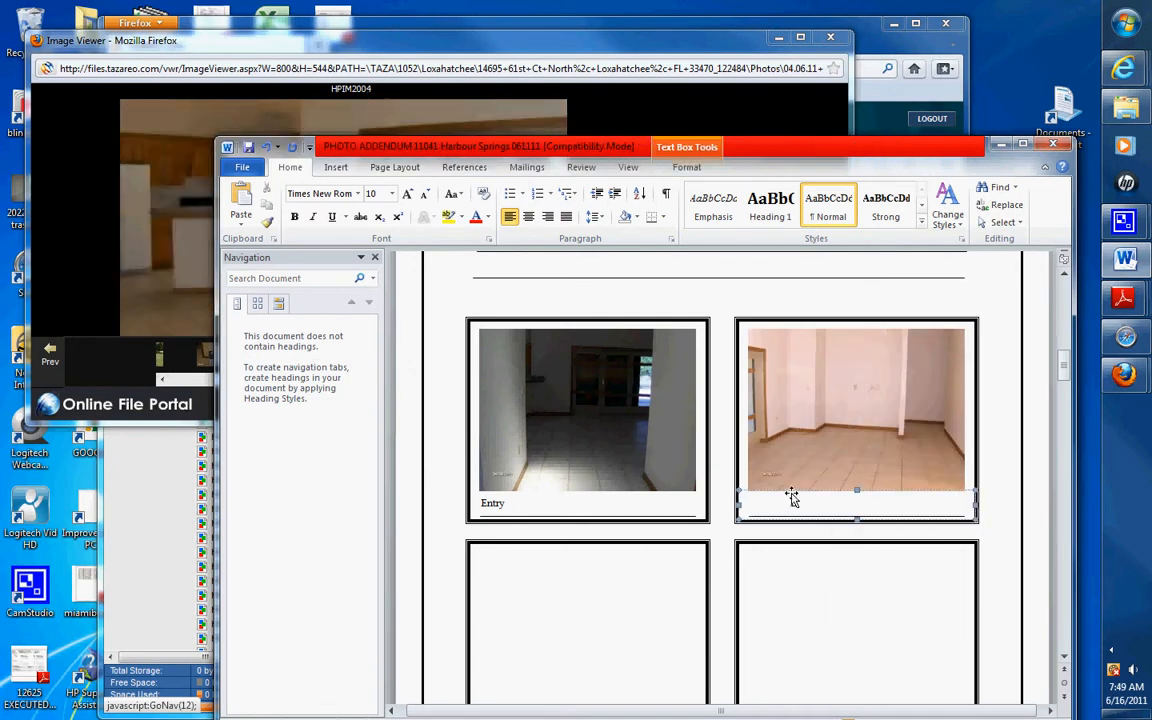
text(Living Room)
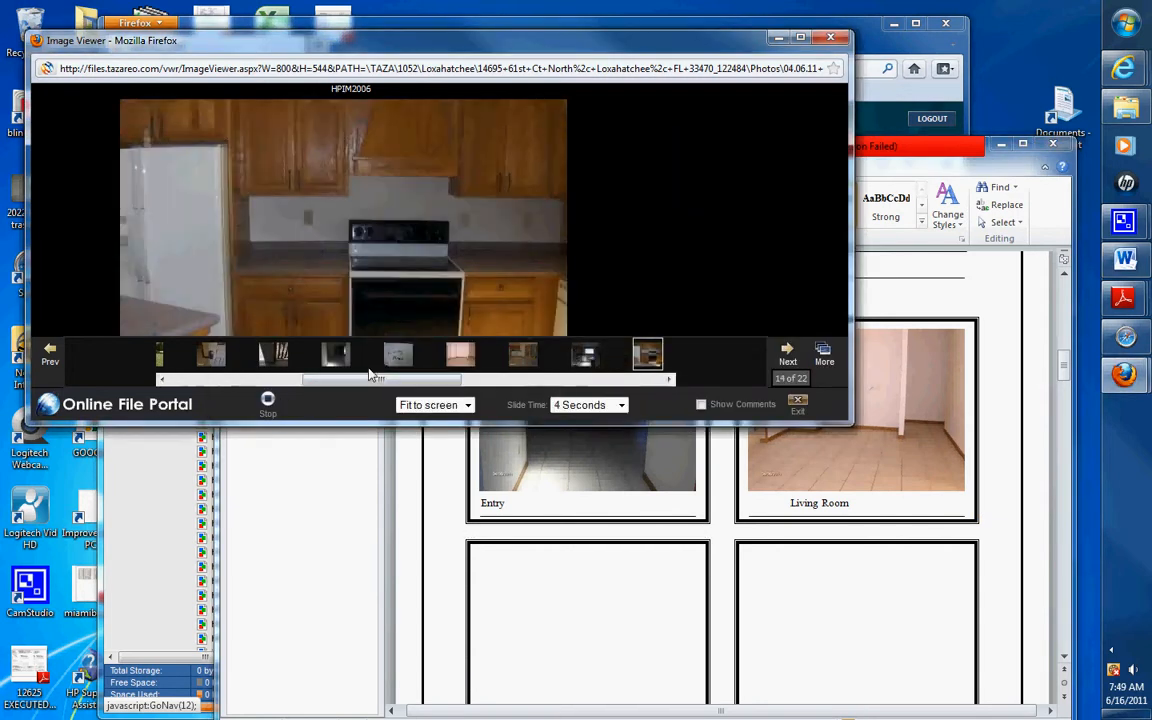
Show another living room photo and type 'Living R' as the next box's label
click(523, 354)
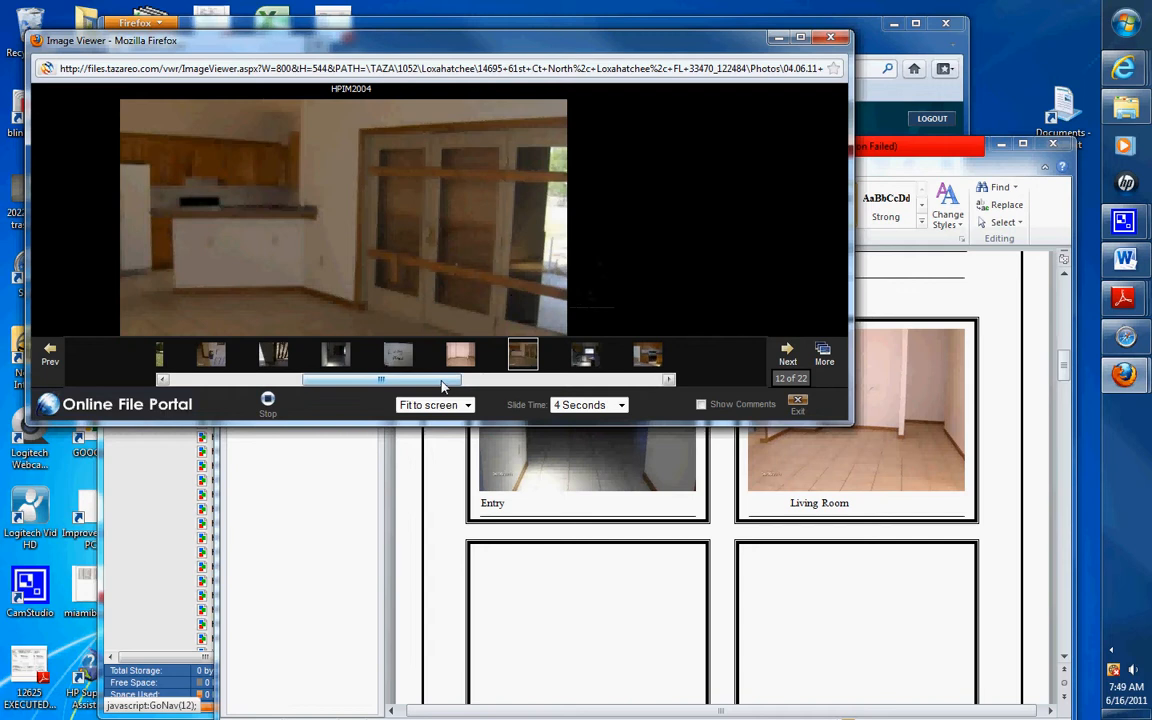
click(787, 349)
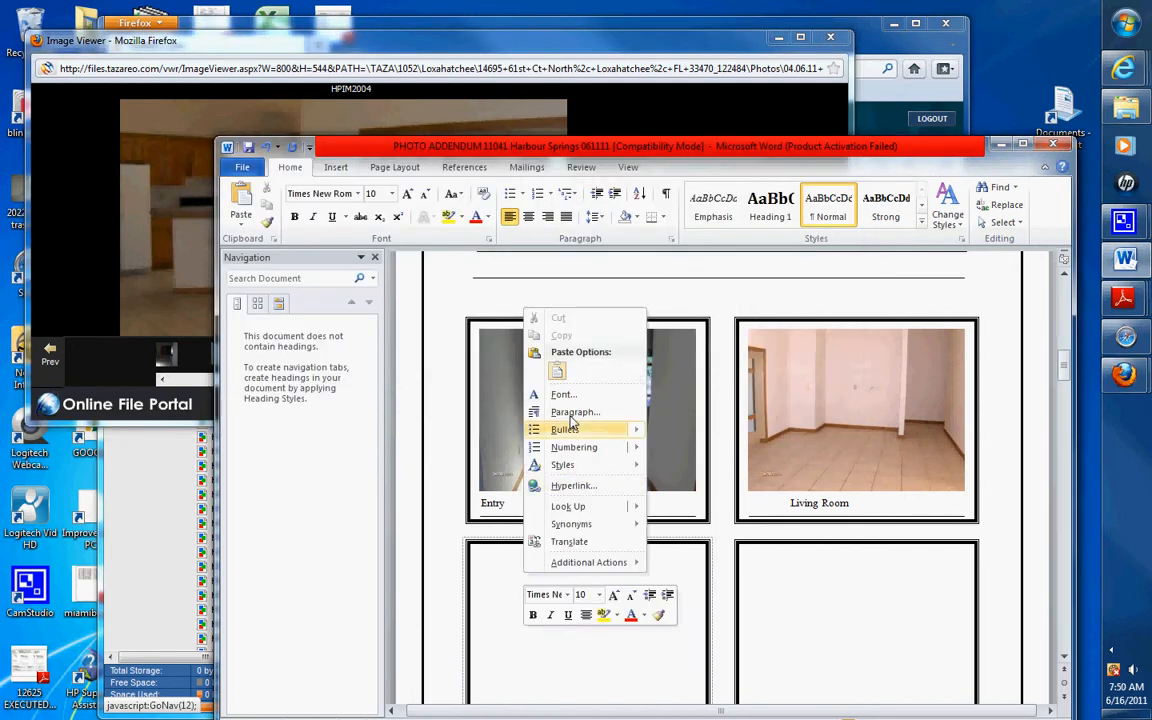
scroll(down, 3)
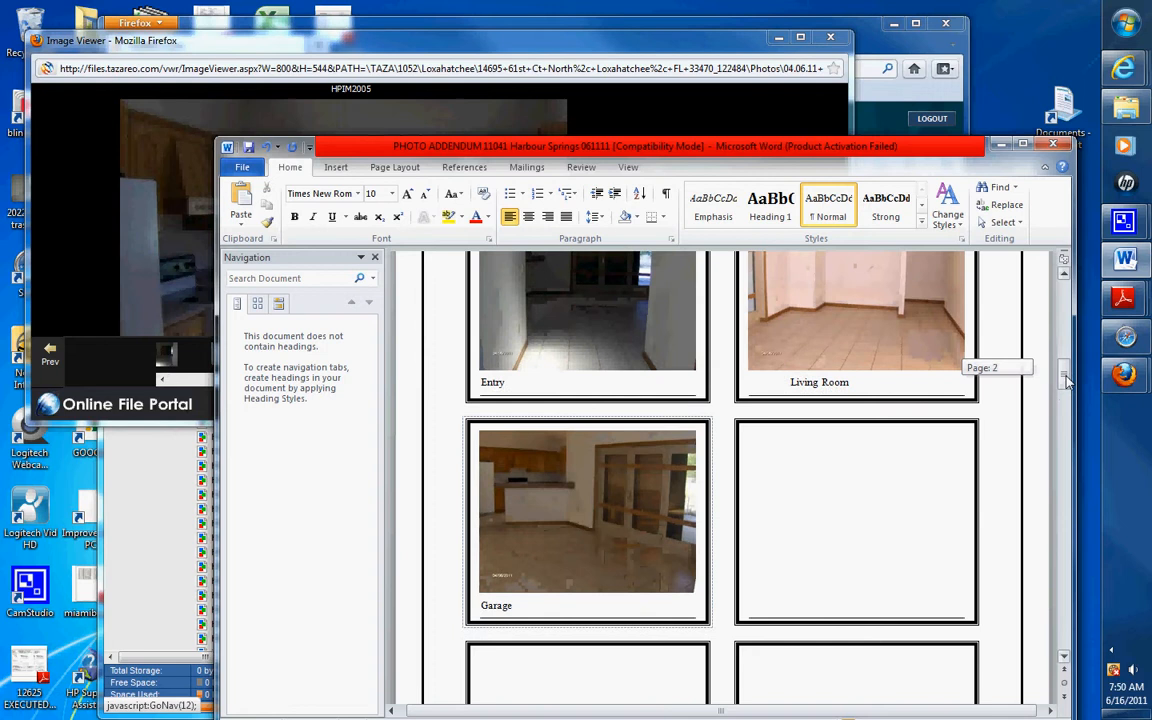
click(492, 605)
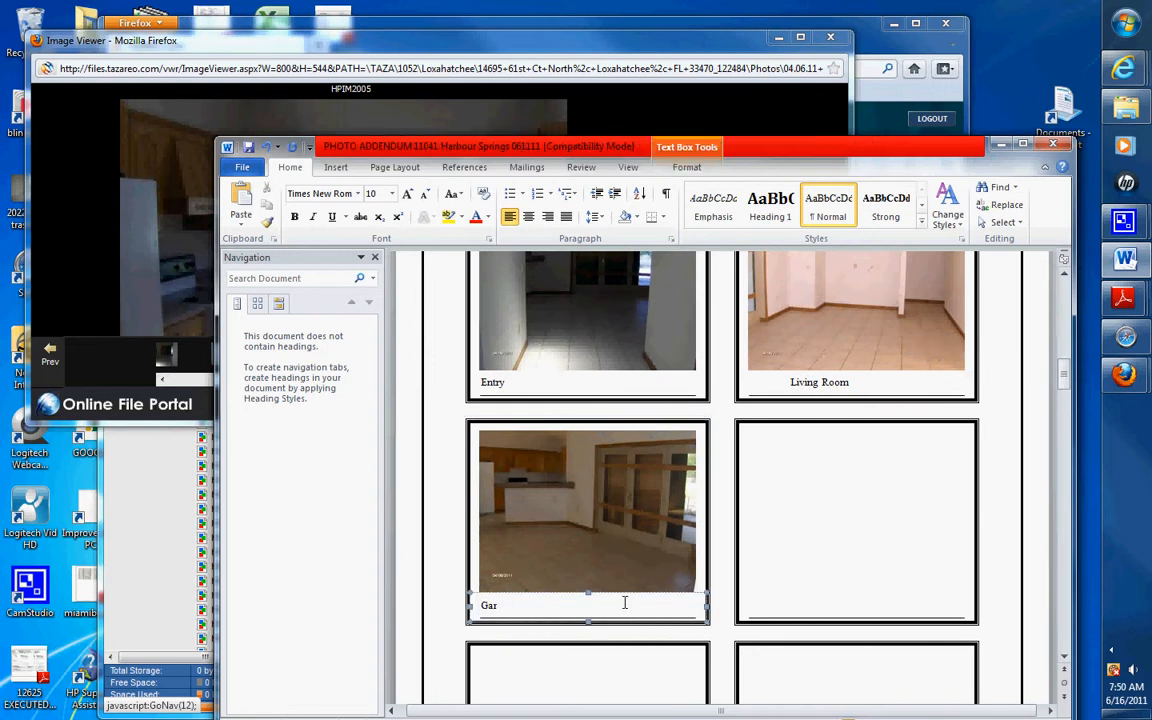
text(Living Room)
click(857, 607)
text(Kitchen)
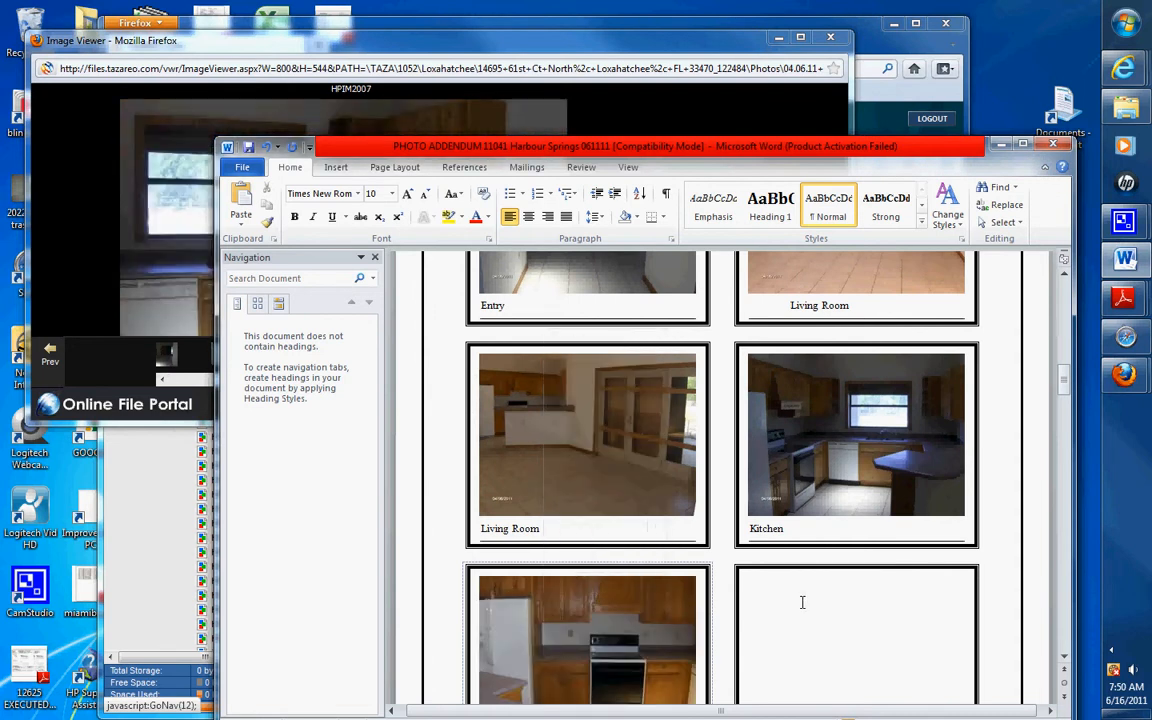
Show the bedroom photo with a window and label its box 'Bedroom 1'
scroll(down, 3)
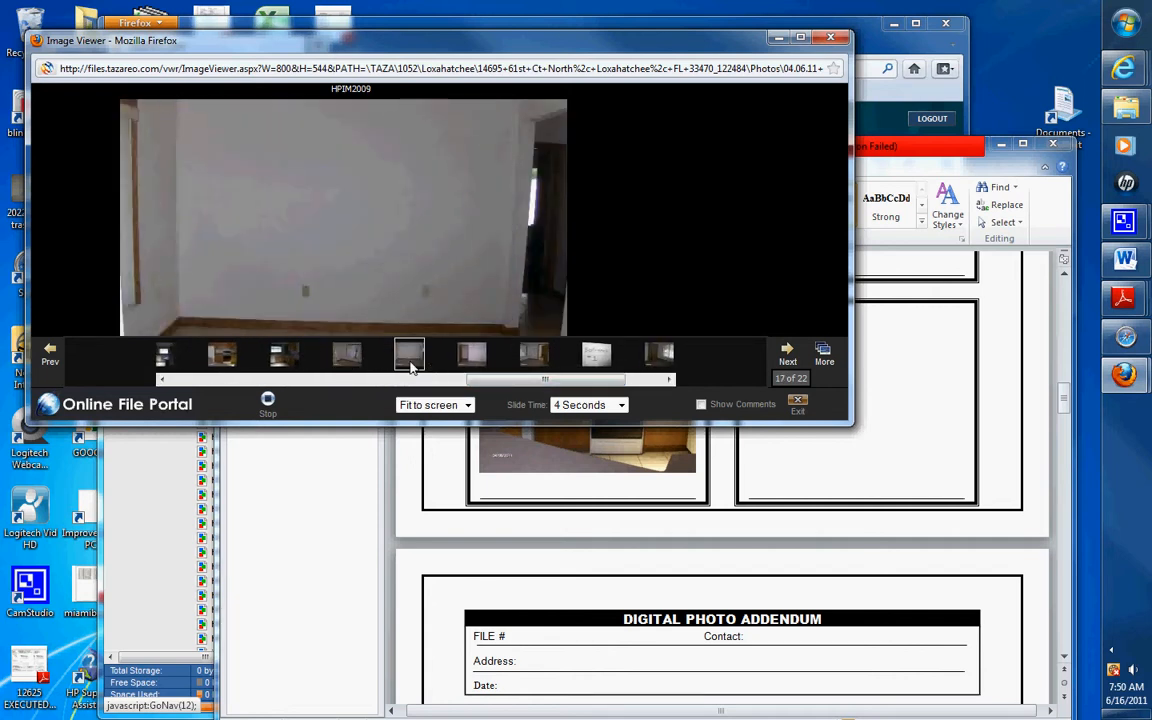
click(533, 354)
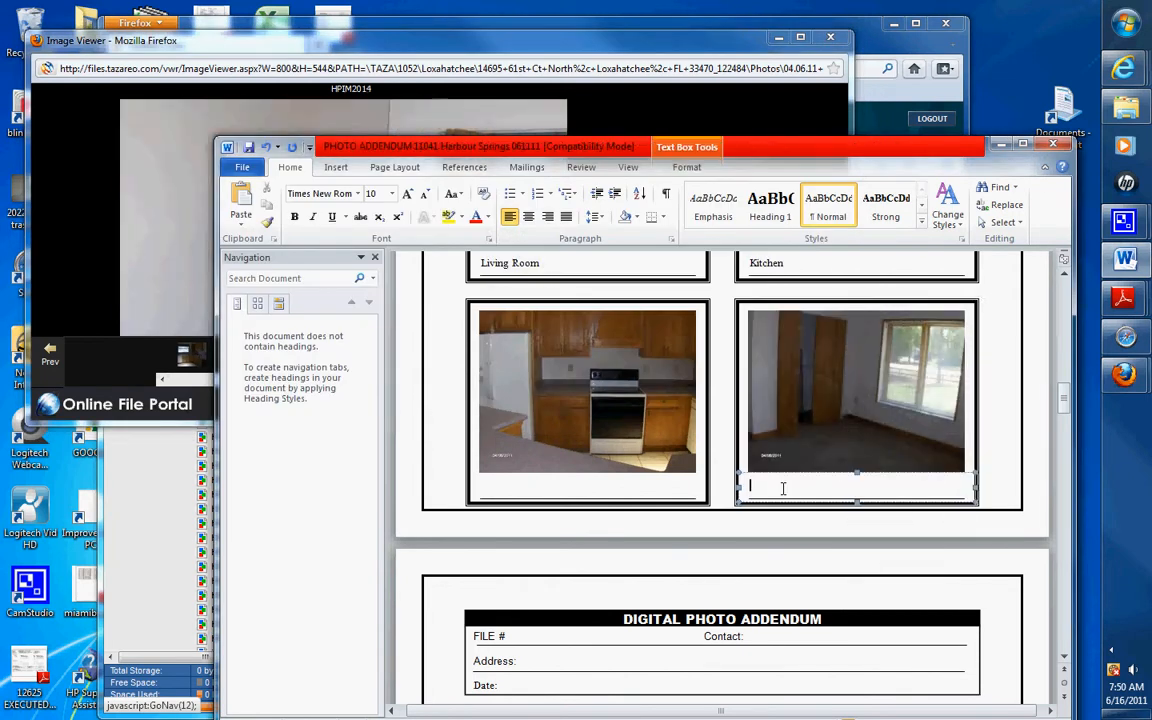
text(Bedroom 1)
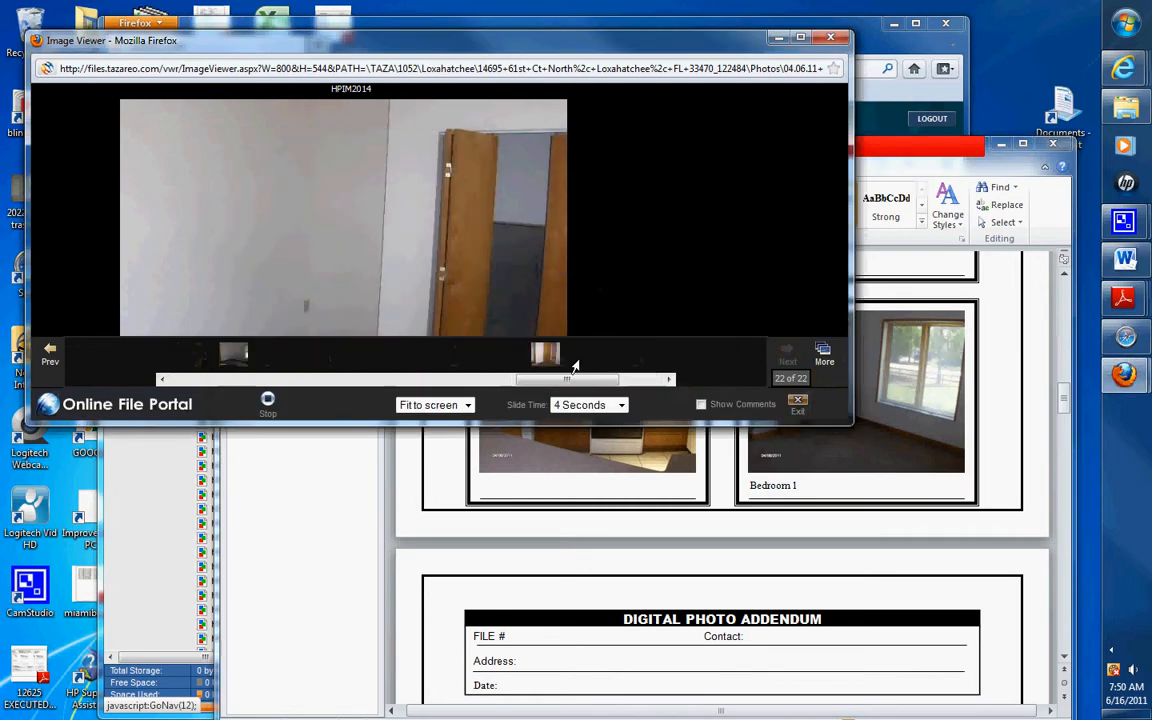
click(787, 350)
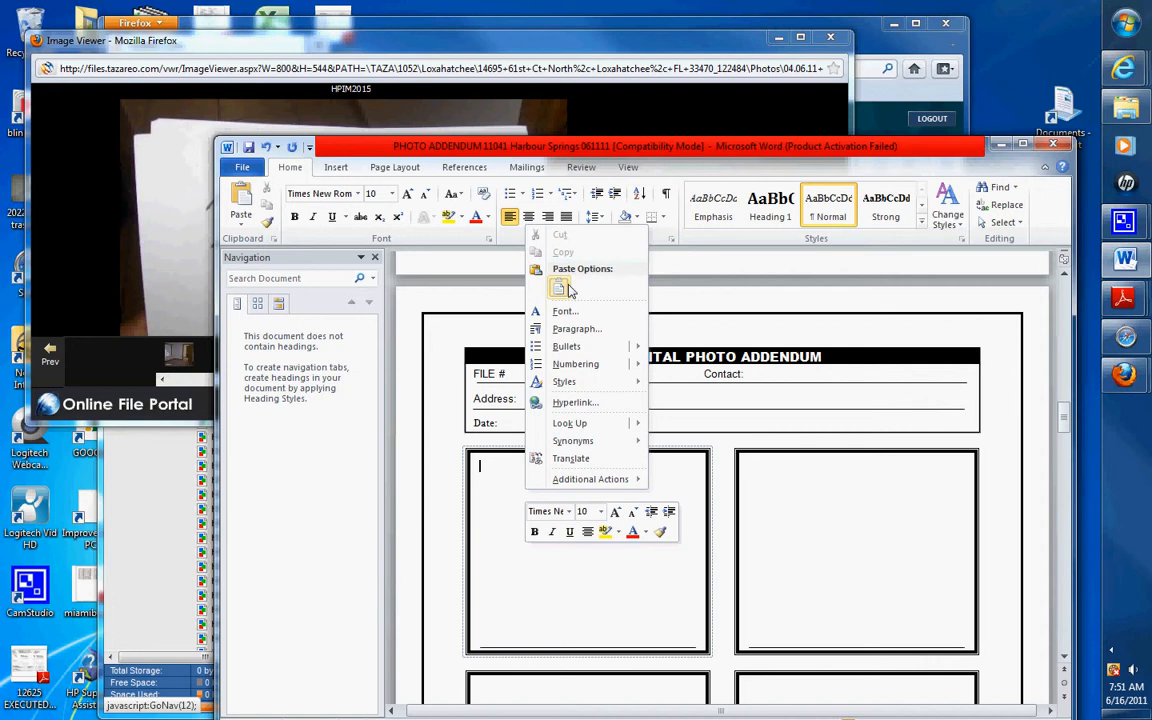
Paste the bedroom photo into the next page's first box, labelled 'Bedroom 1'
click(559, 289)
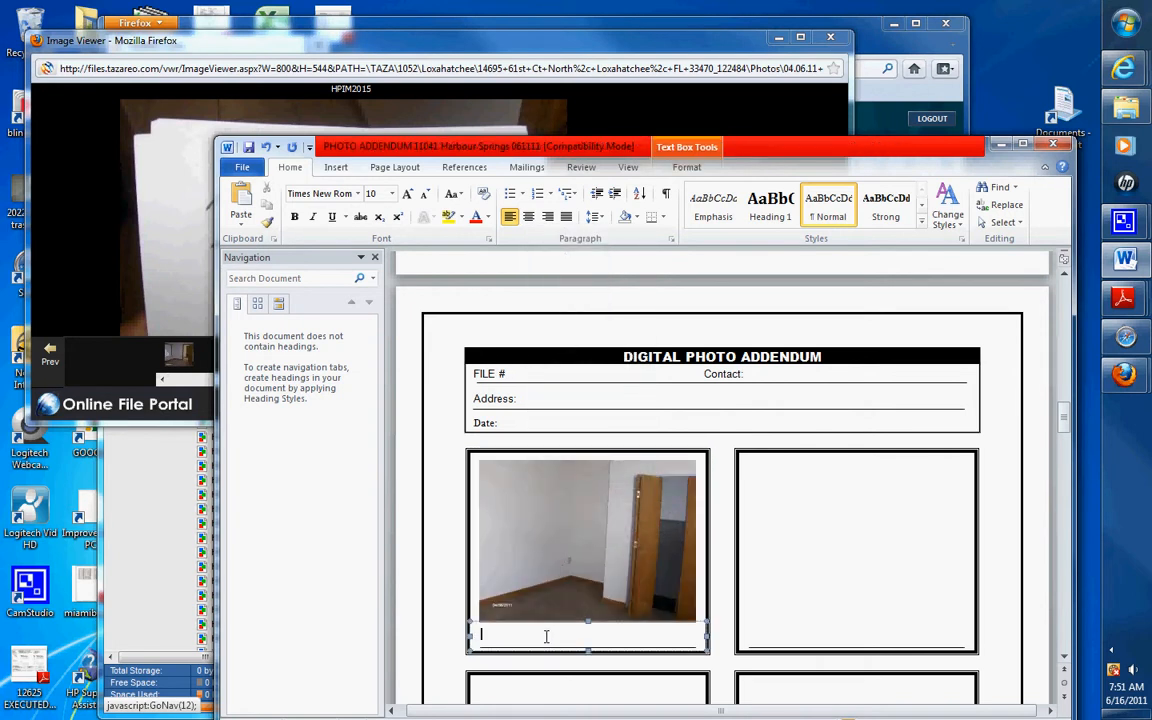
text(Bedroom 1)
click(856, 640)
text(Bedroom 2)
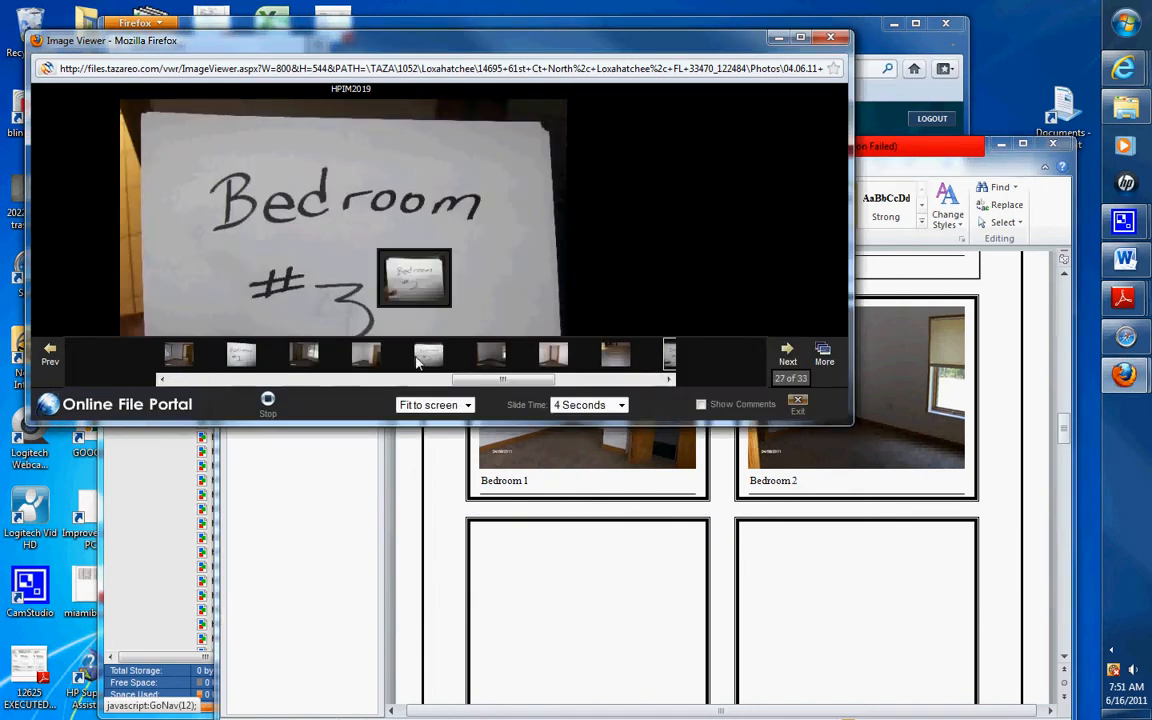
Step through the slideshow from the next bedroom photo to the bathroom sink photos
click(490, 354)
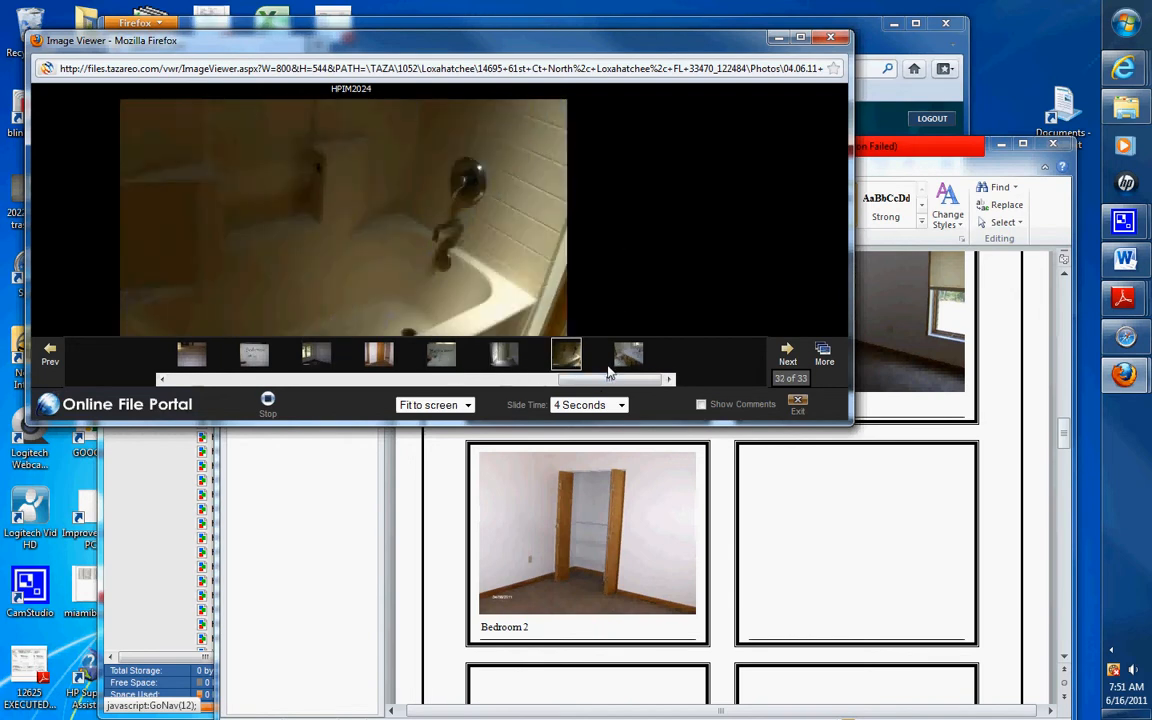
click(628, 355)
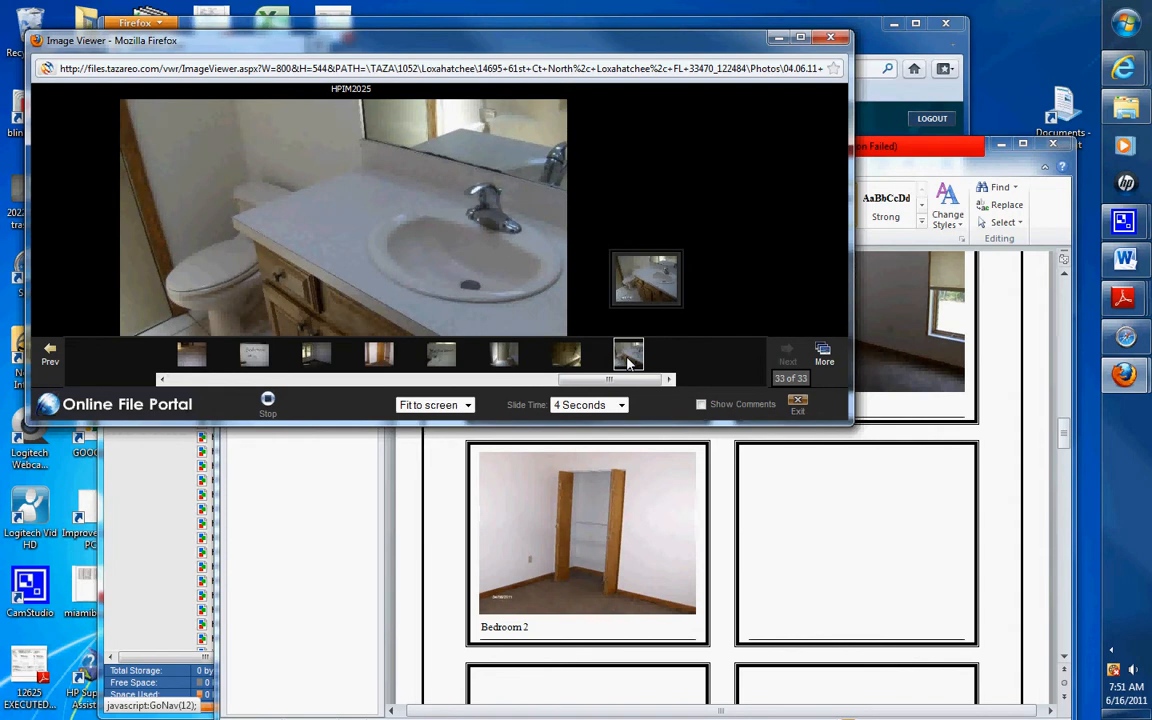
click(565, 355)
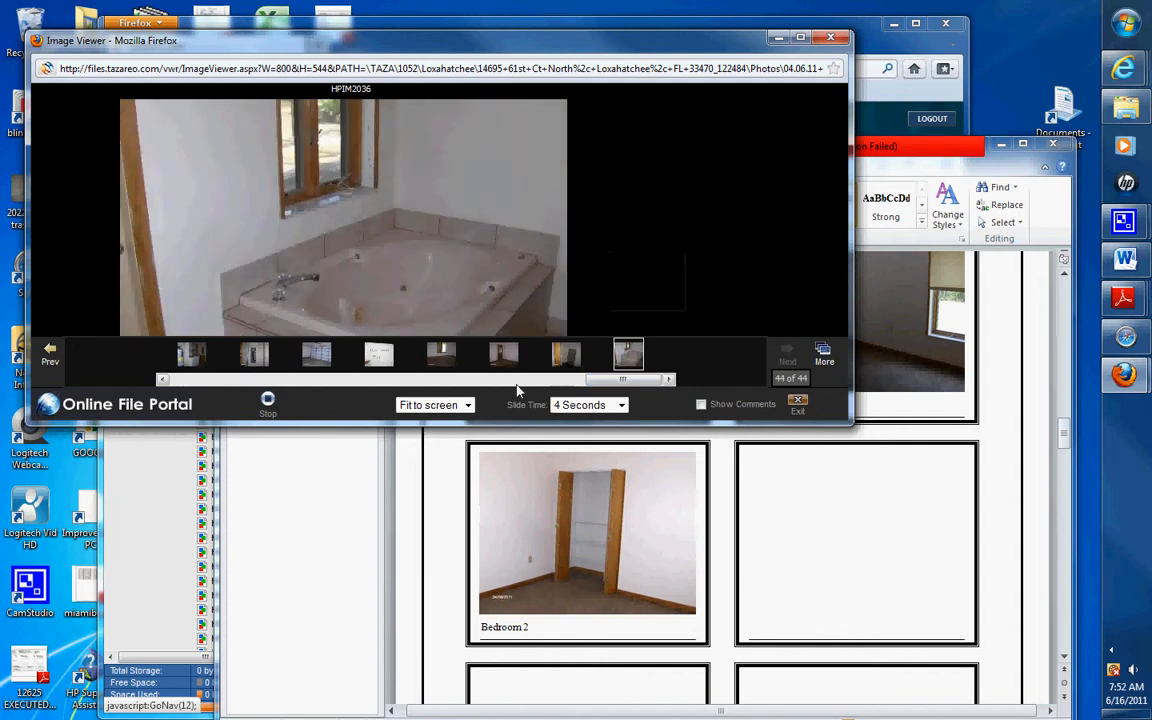
mouse_move(657, 308)
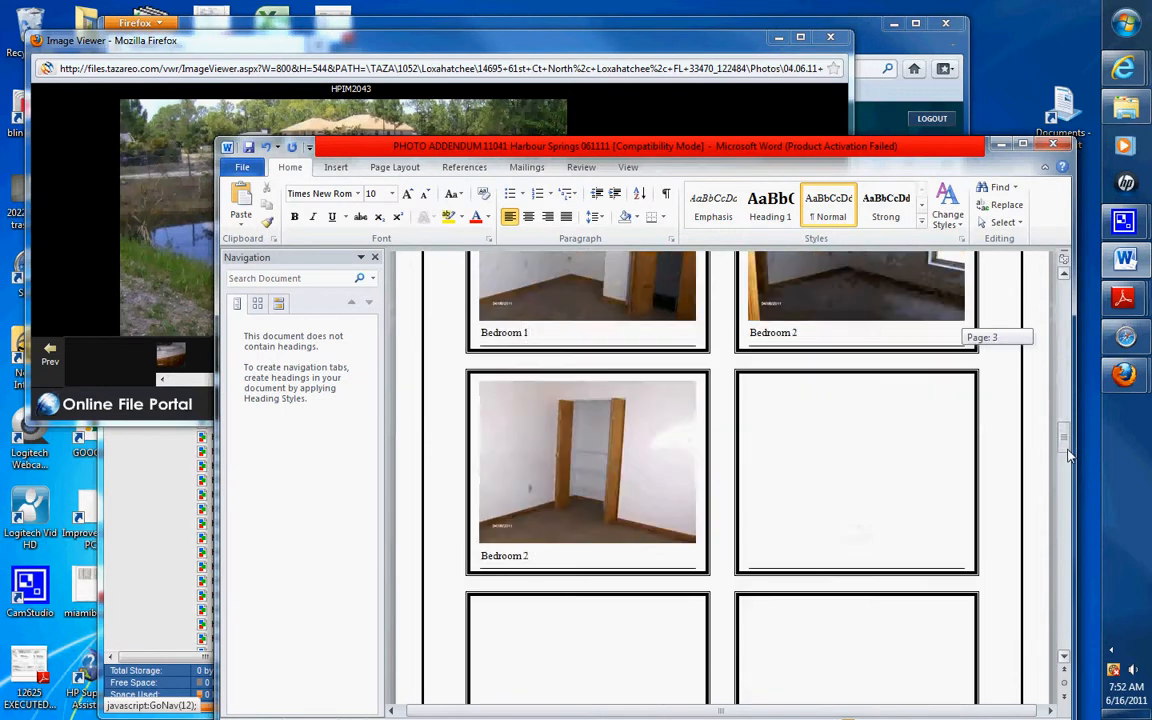
Scroll to the next page and caption its rear exterior photo 'Pool and Rear'
scroll(down, 3)
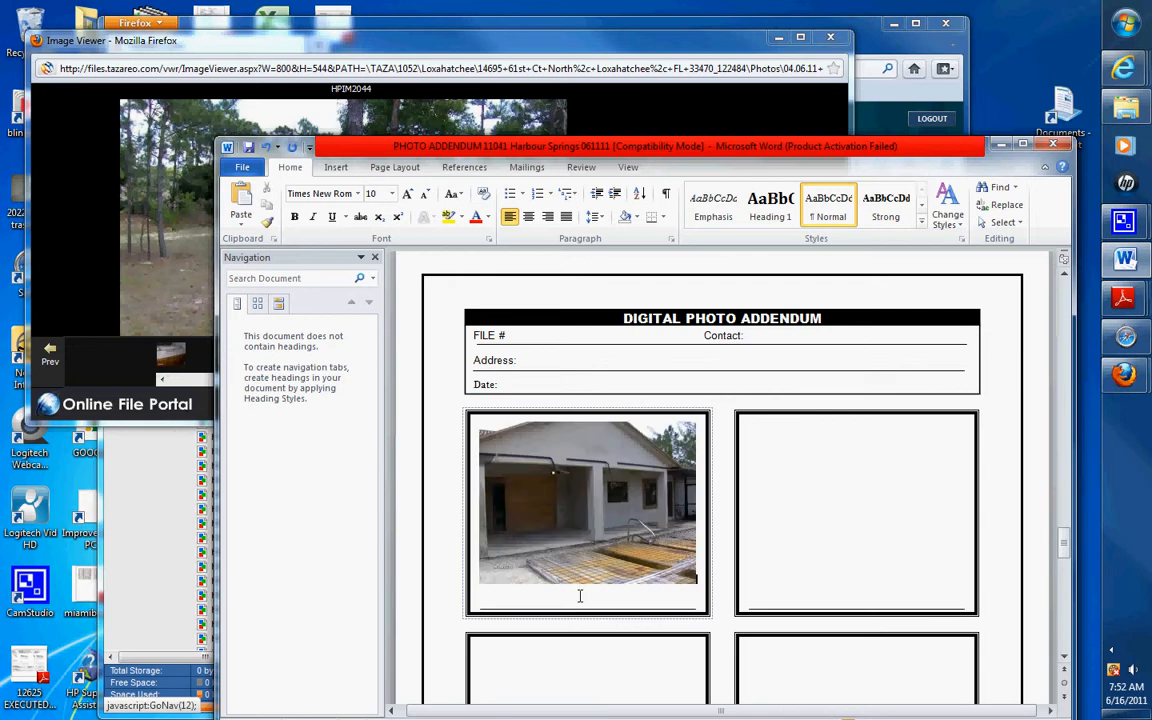
text(Pool and Rear)
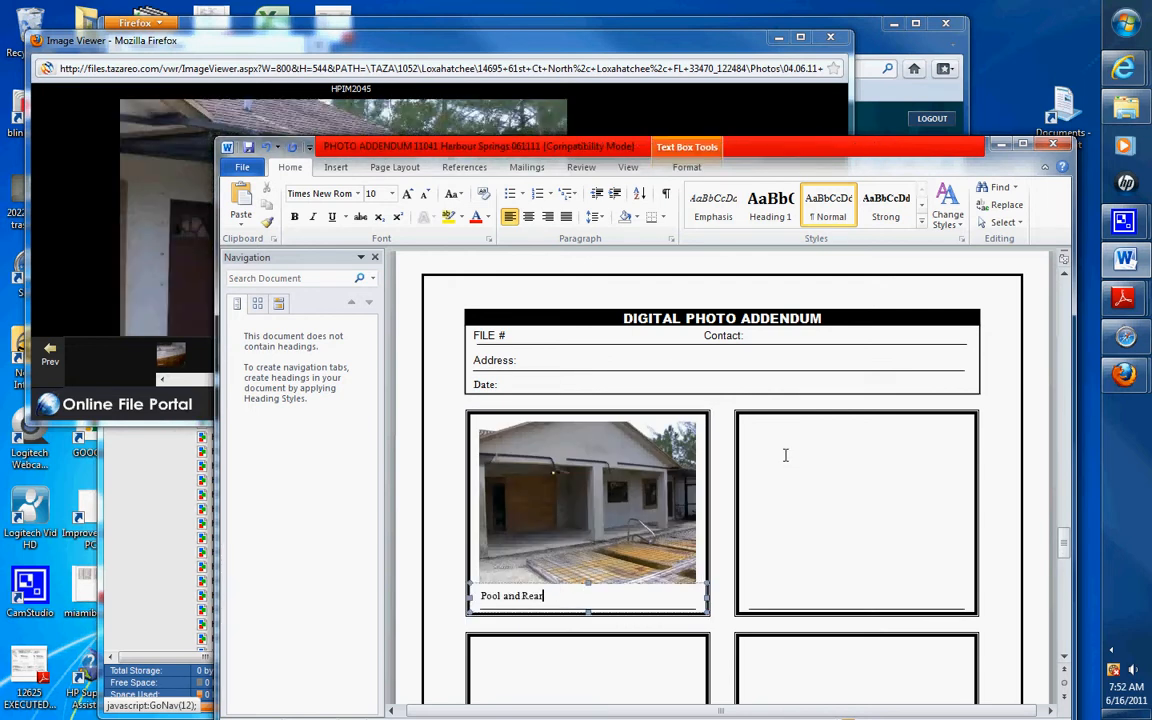
click(49, 362)
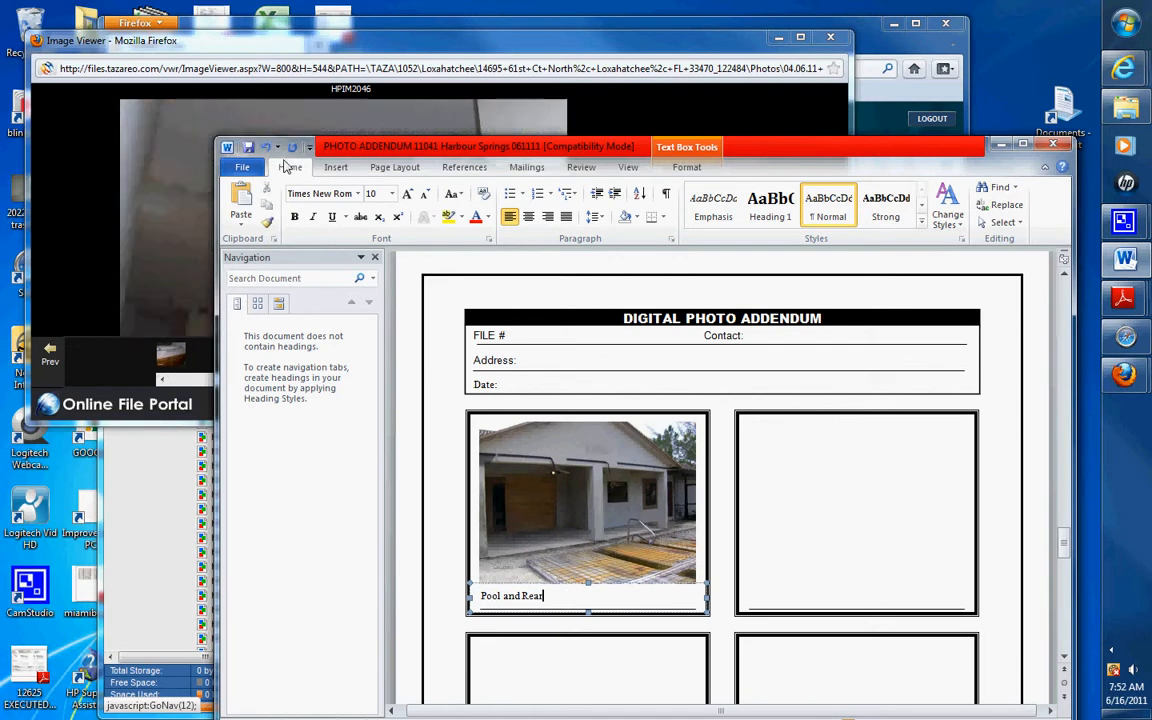